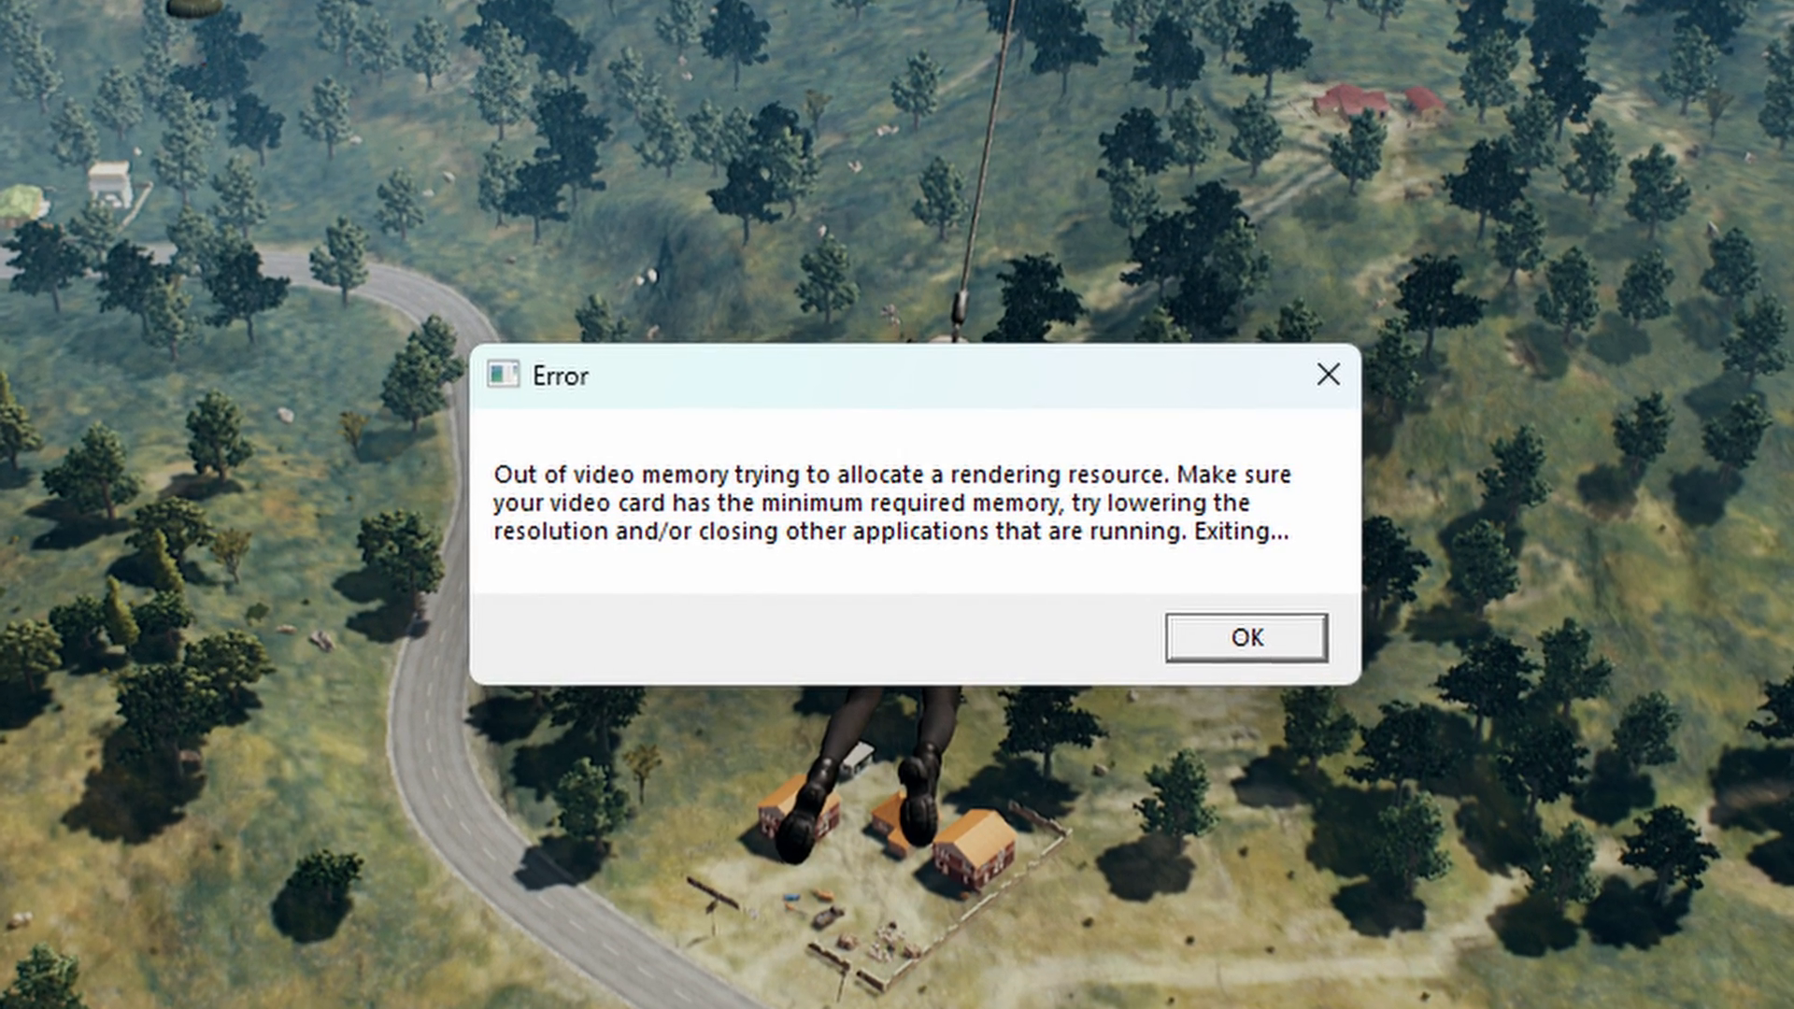
# Dismiss the game's 'Out of video memory' error dialog.
pyautogui.click(1245, 637)
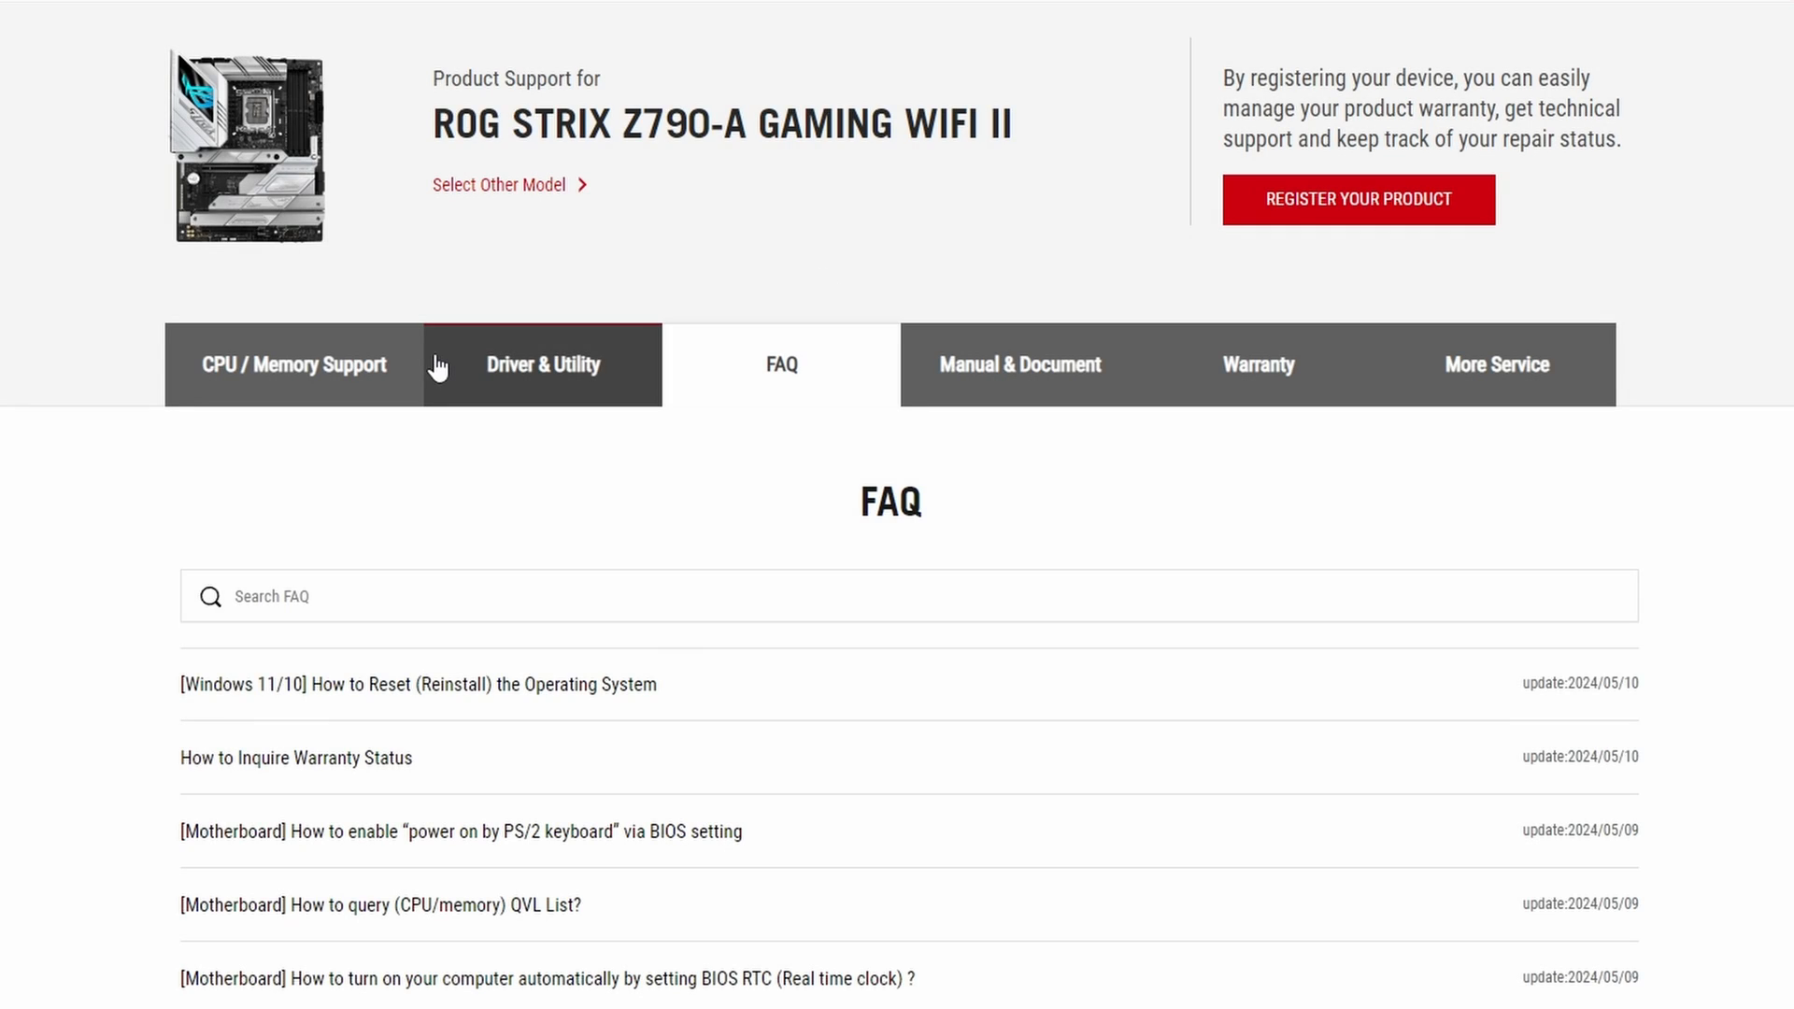
# Show the board's BIOS & Firmware downloads under Driver & Utility.
pyautogui.click(542, 364)
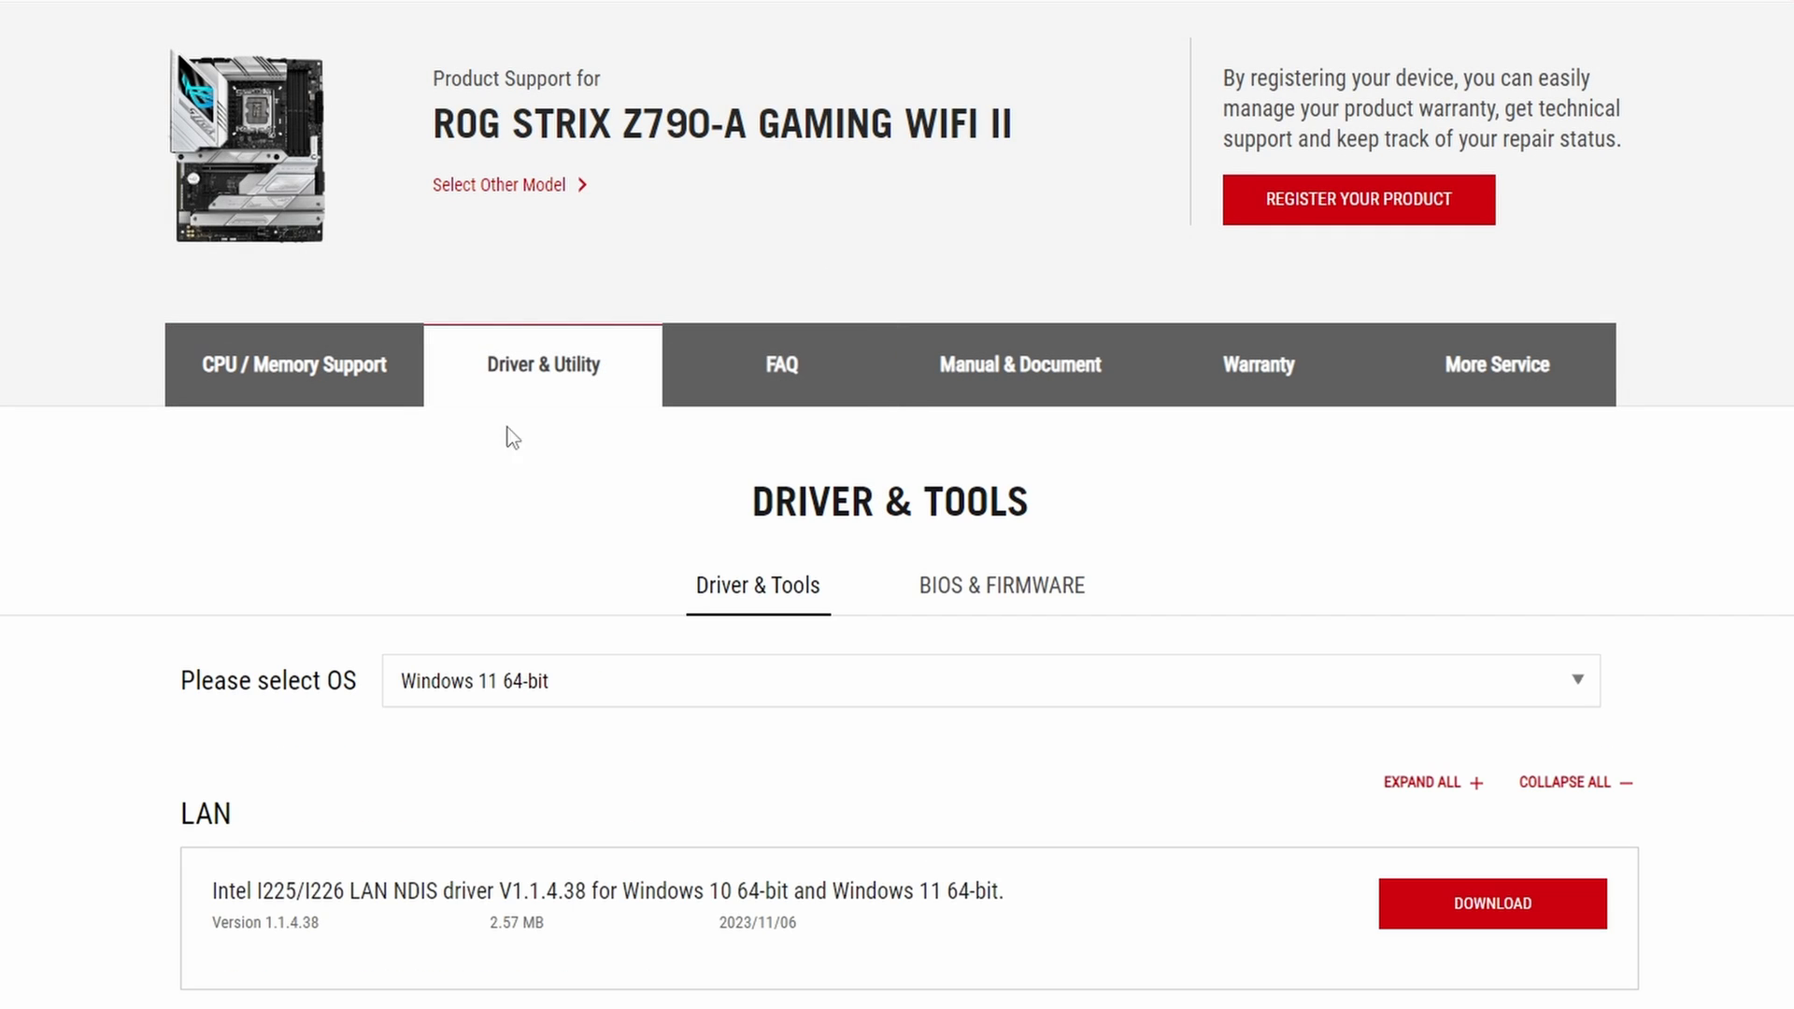
pyautogui.click(999, 585)
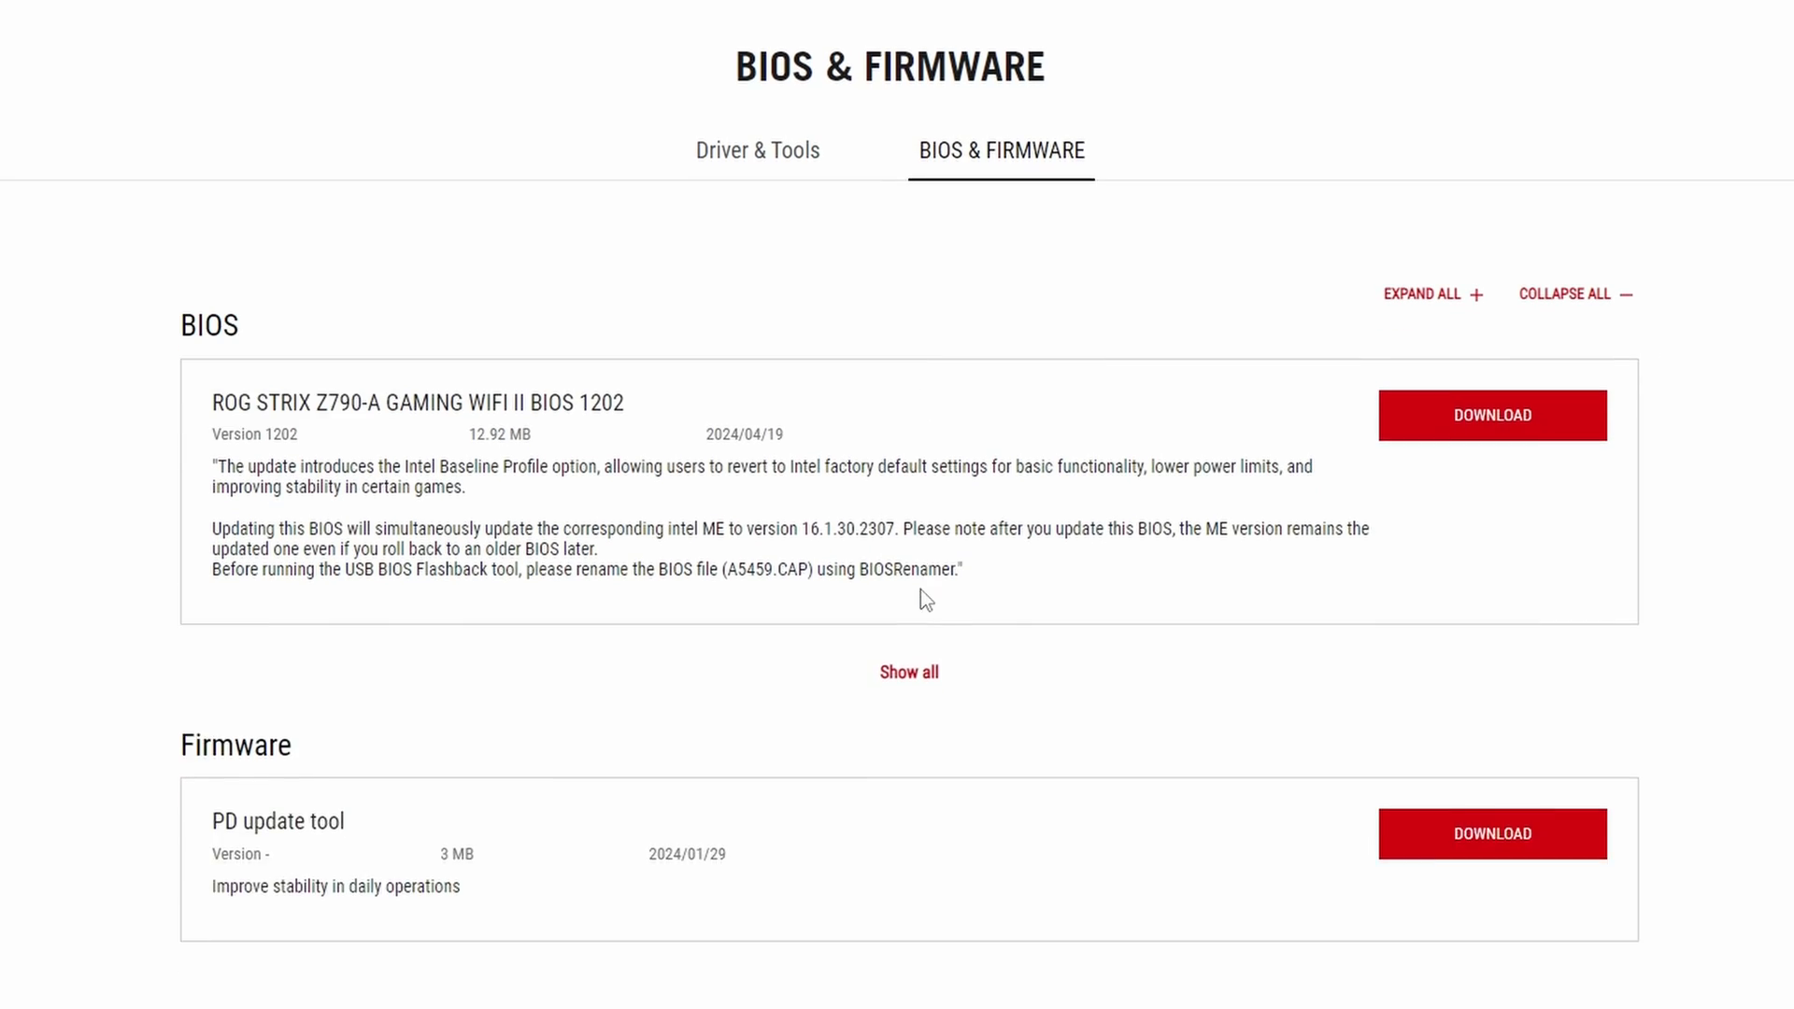
pyautogui.scroll(-3)
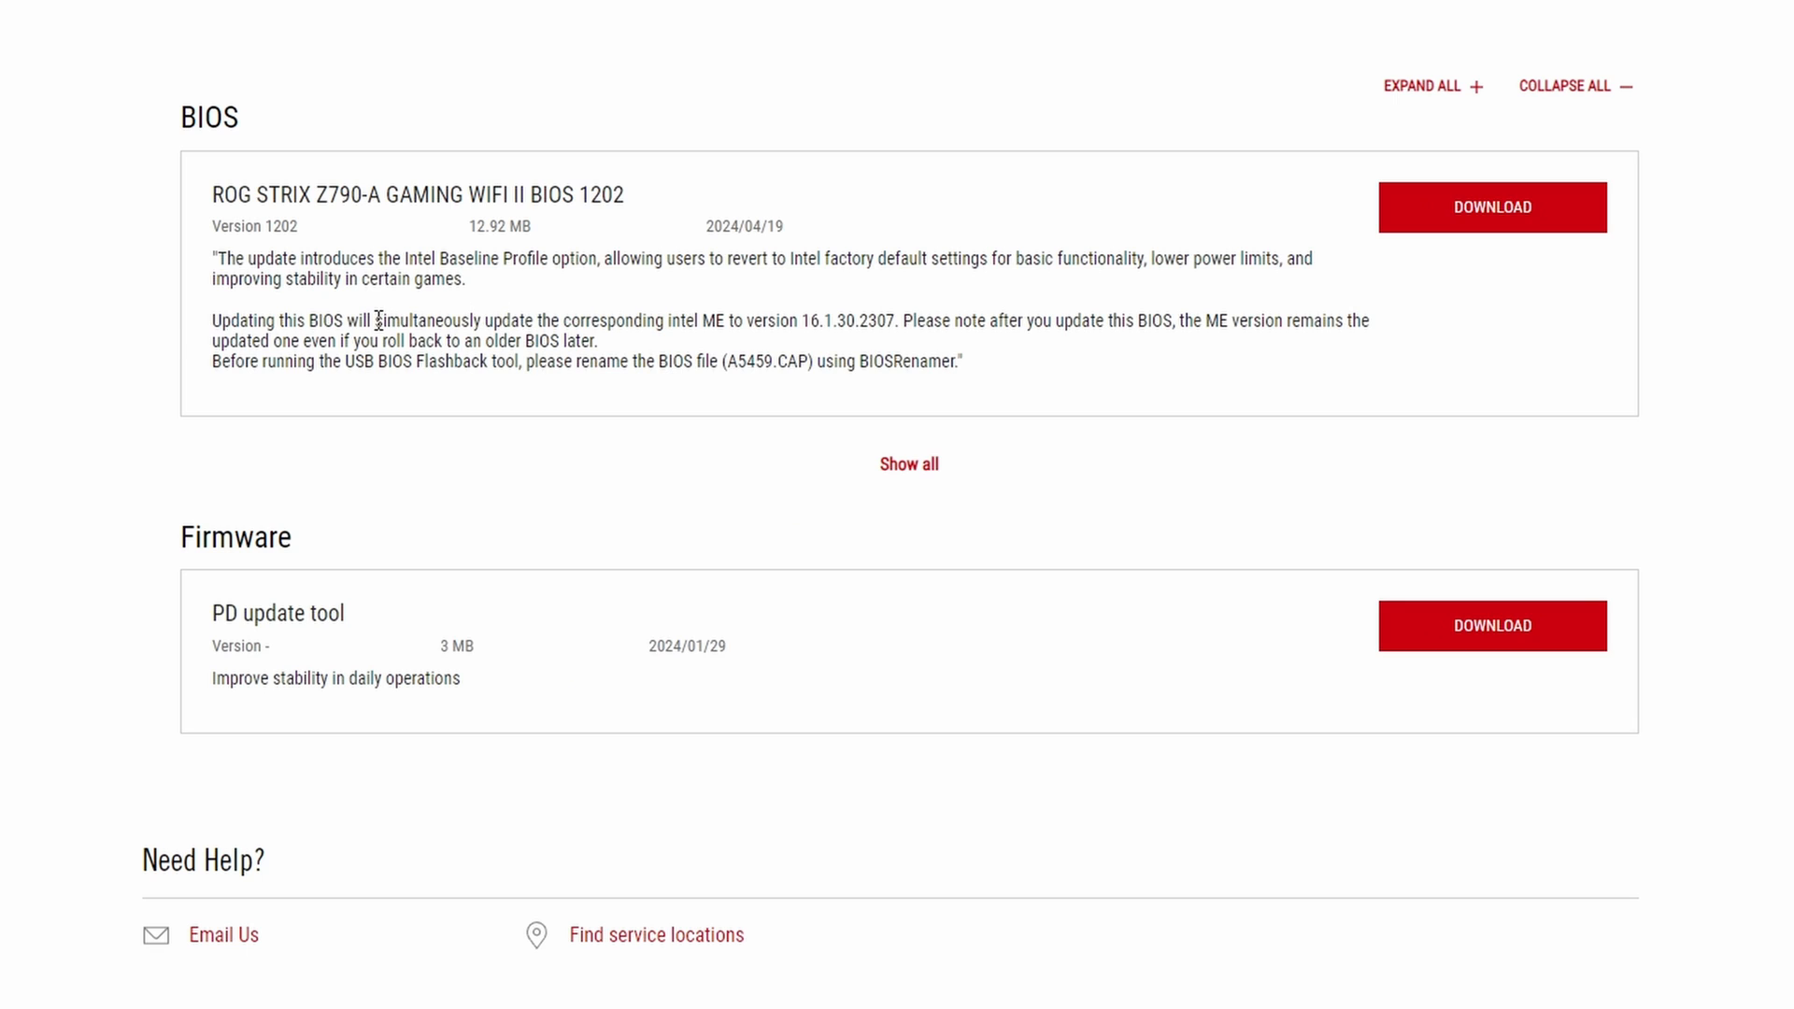
# Highlight the BIOS 1202 note introducing the Intel Baseline Profile option.
pyautogui.moveTo(215, 256); pyautogui.dragTo(693, 271)
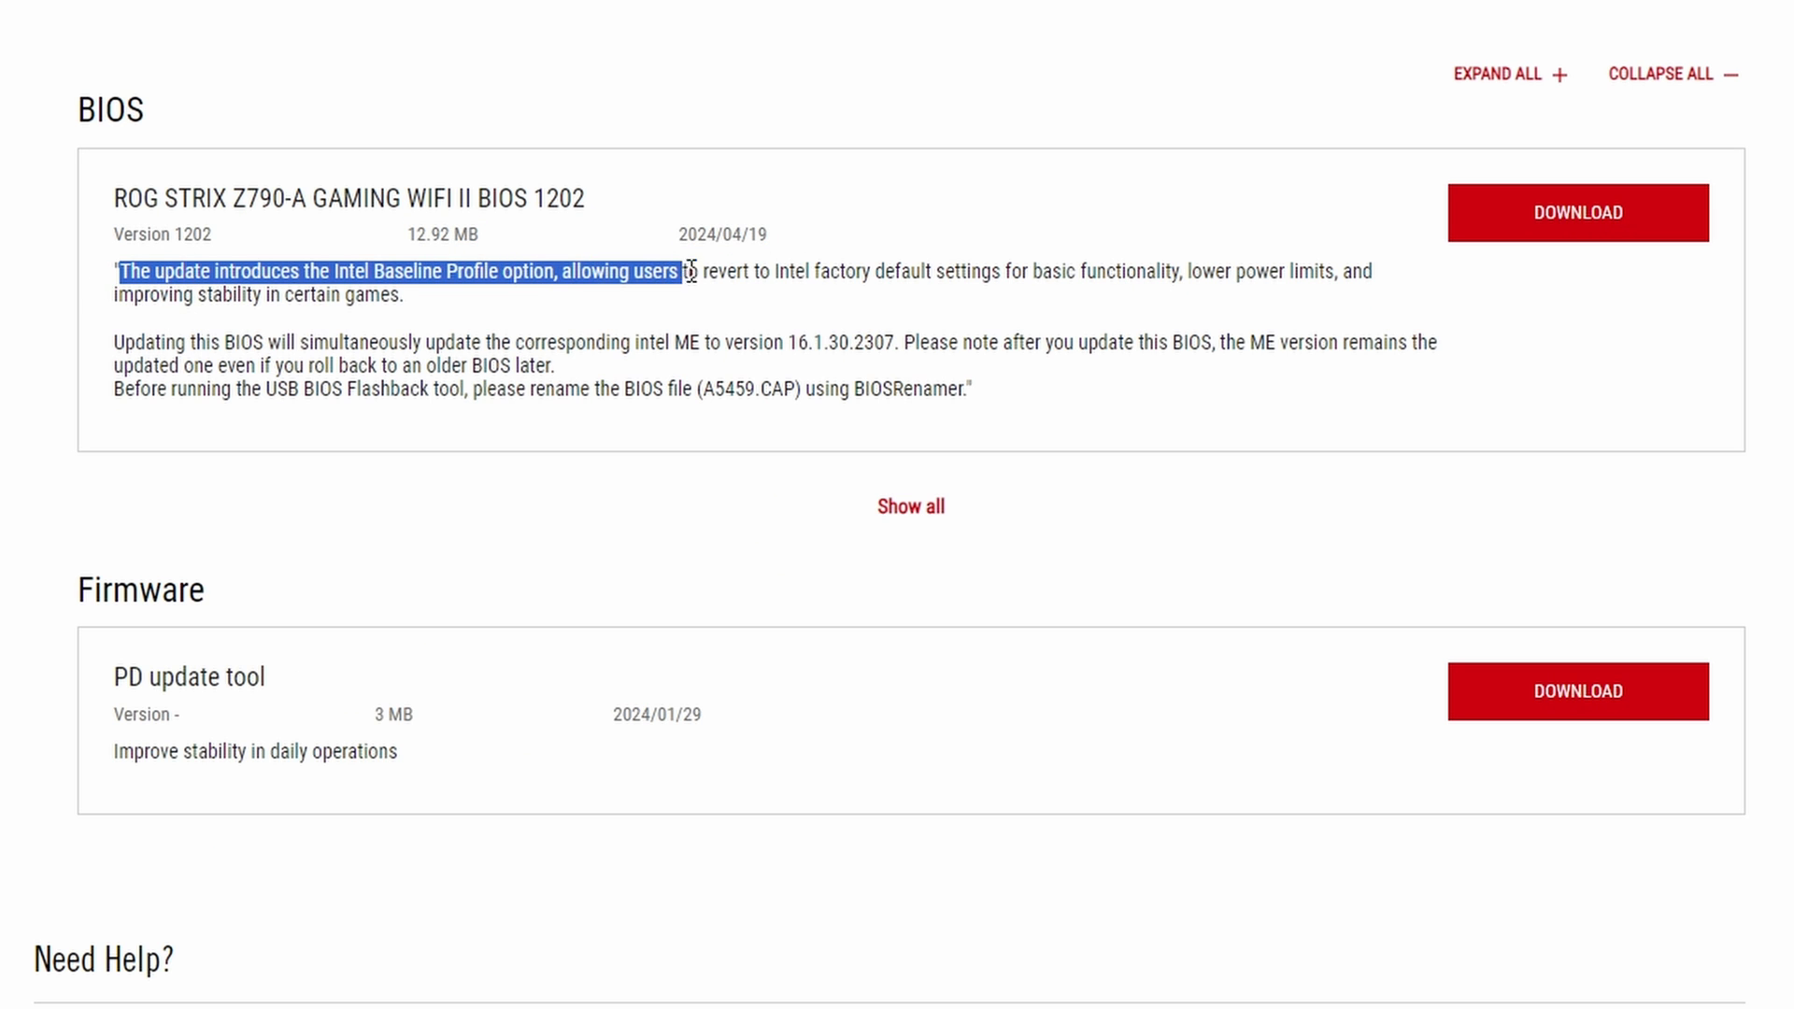
pyautogui.moveTo(687, 271); pyautogui.dragTo(402, 294)
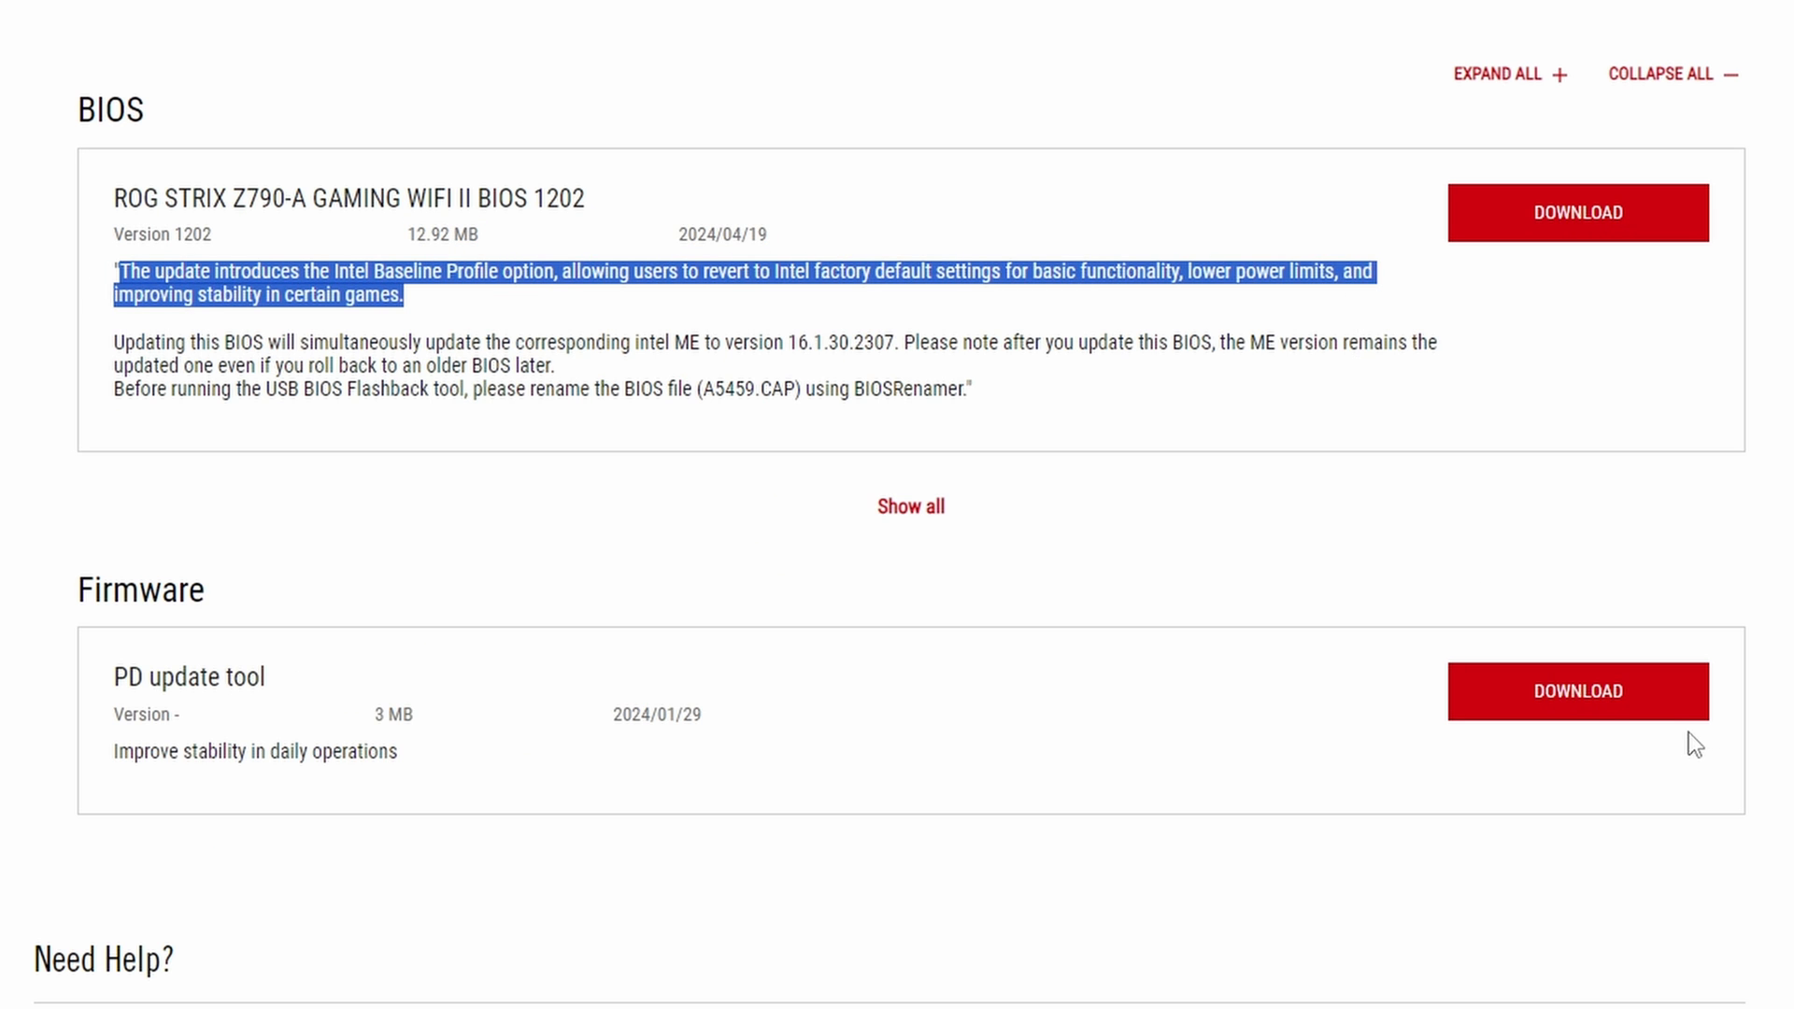
pyautogui.moveTo(605, 397)
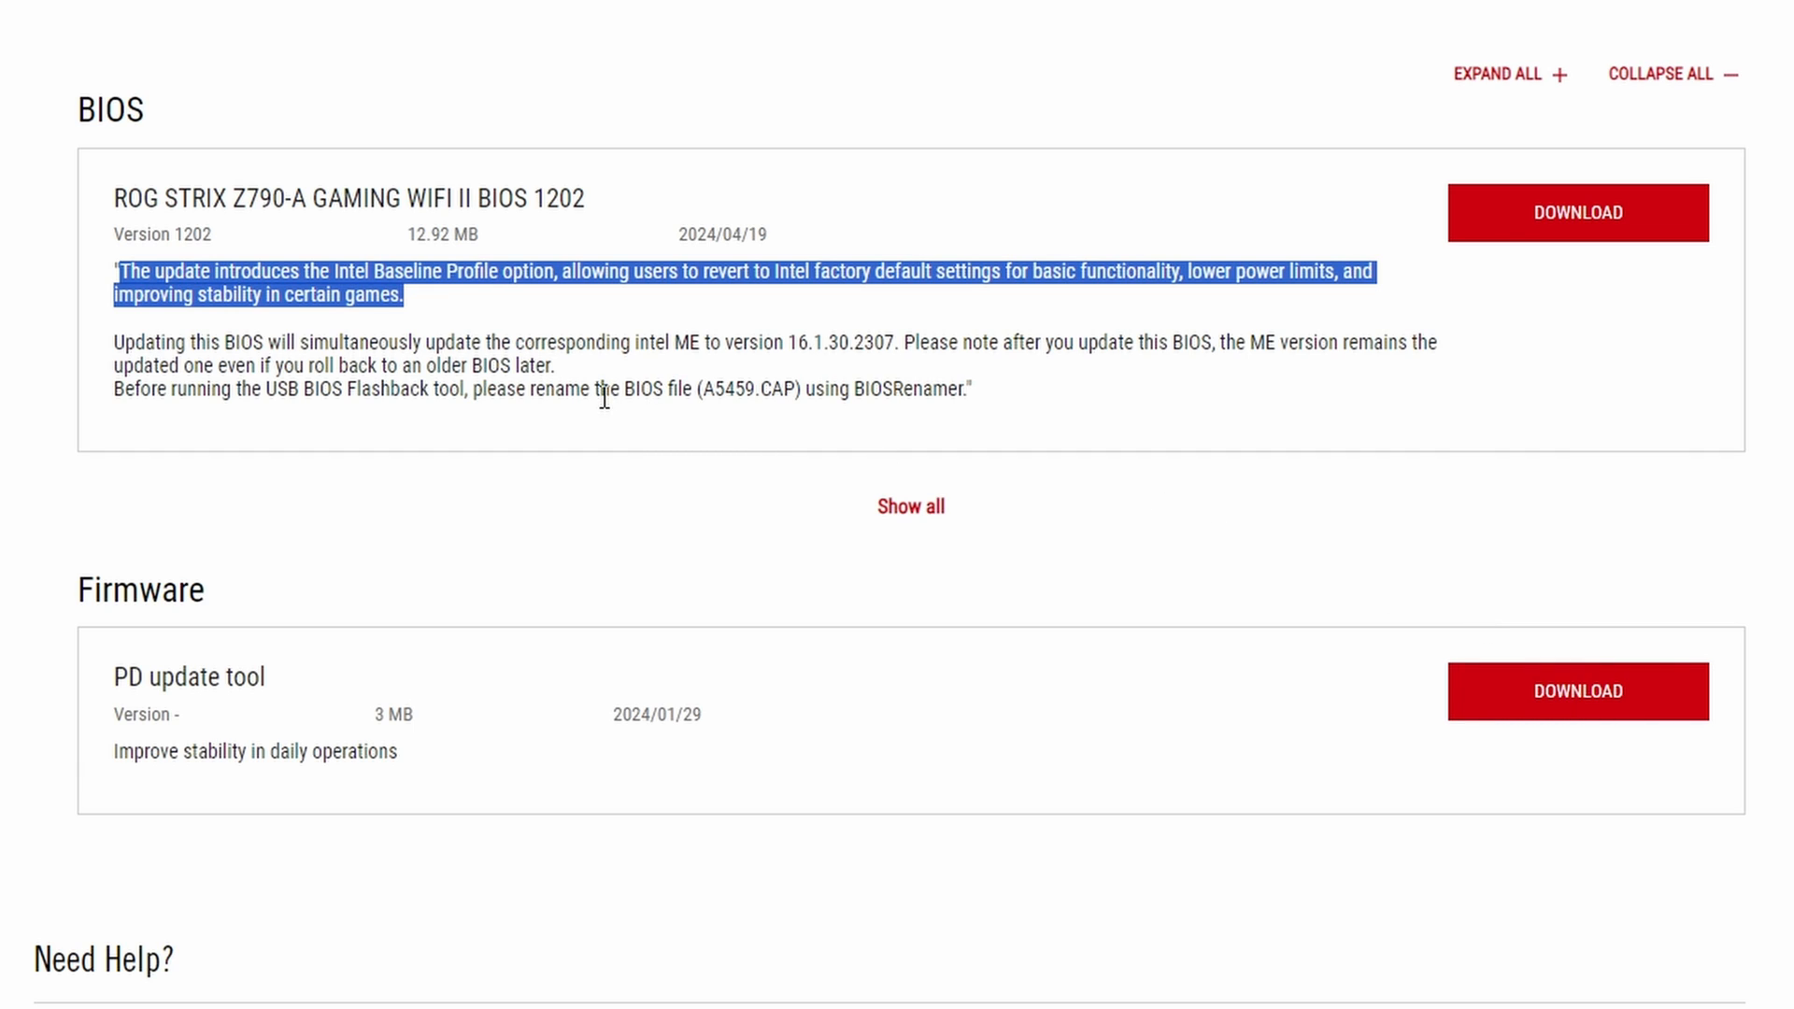
pyautogui.moveTo(1601, 212)
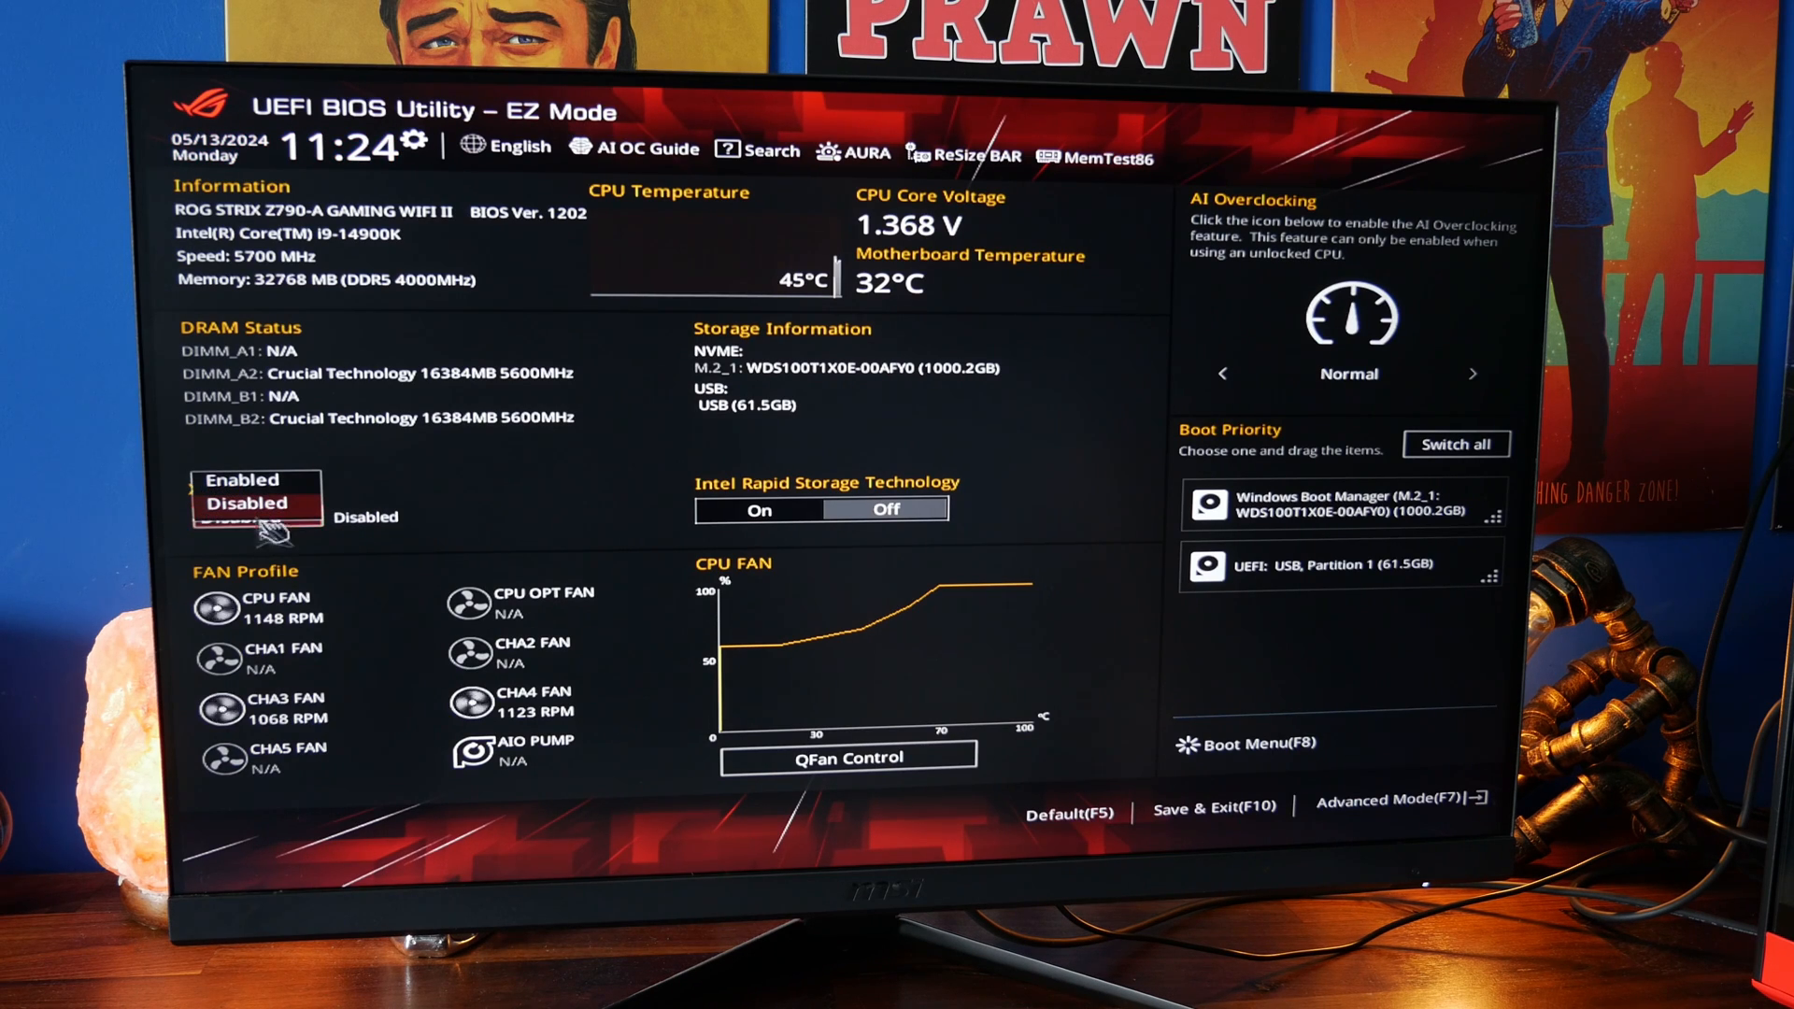
# Set X.M.P. to Enabled for the DDR5-6000 memory profile in EZ Mode.
pyautogui.click(244, 479)
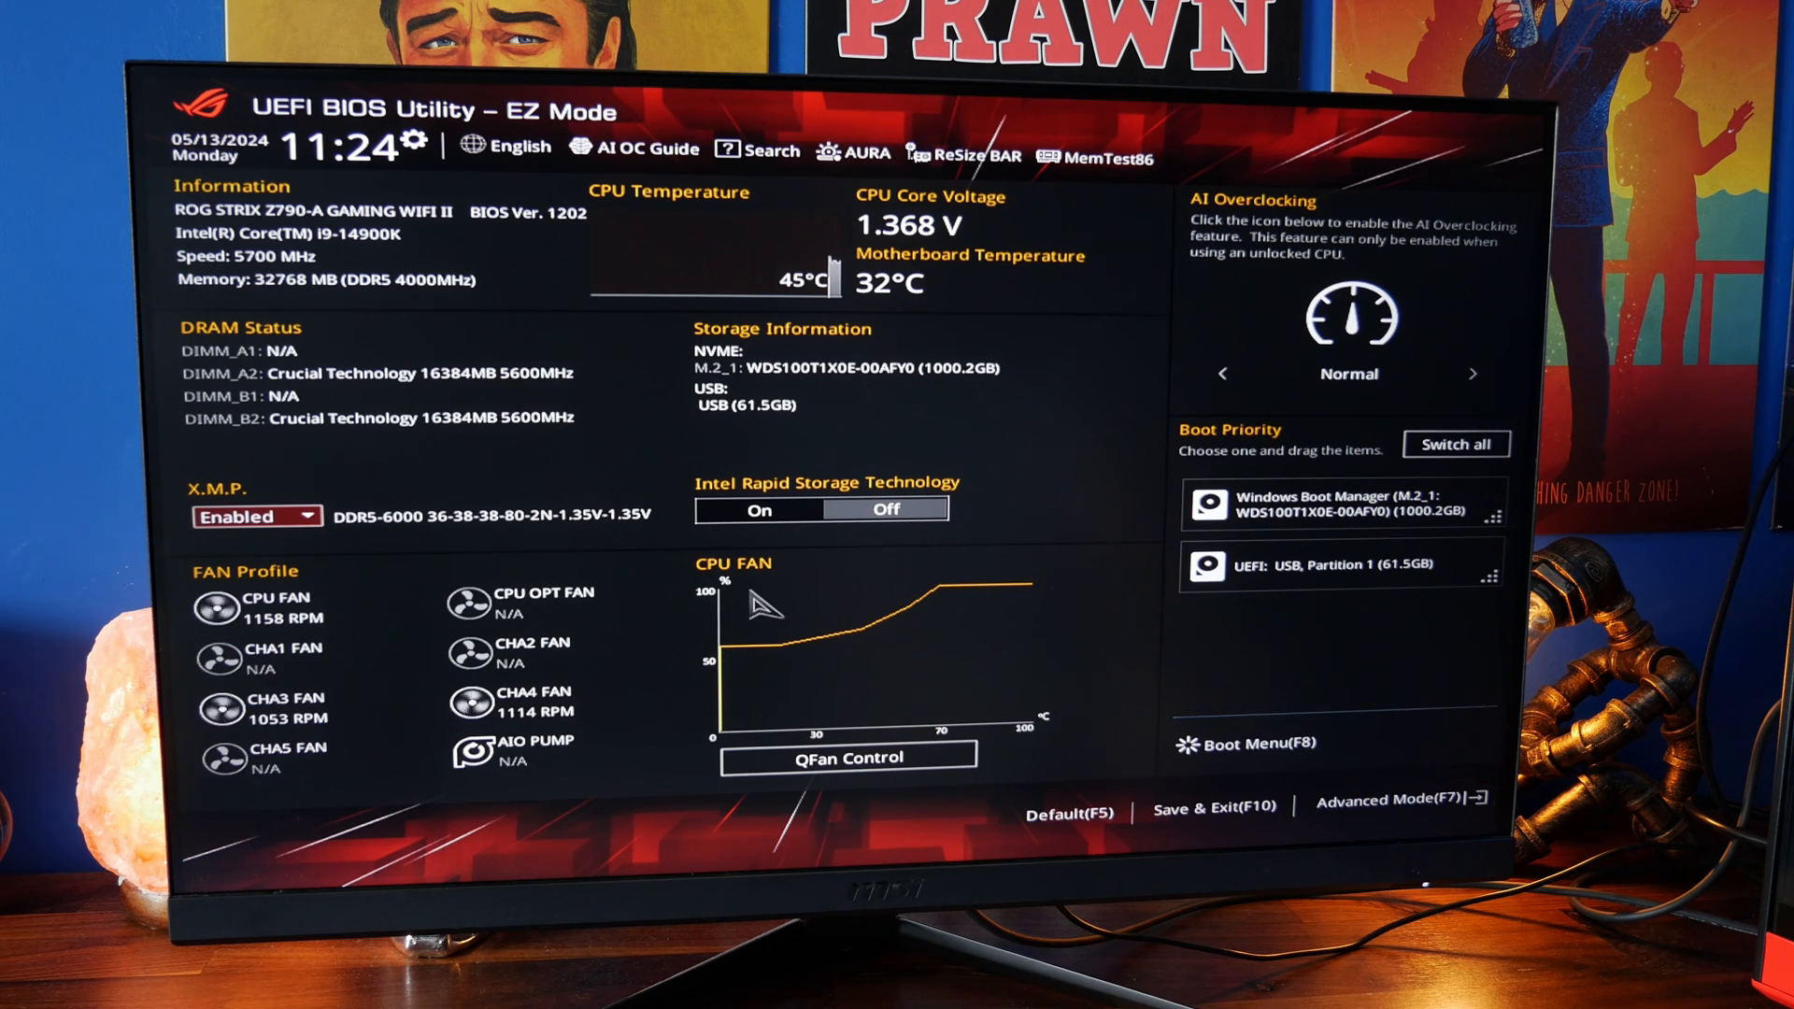
pyautogui.moveTo(973, 154)
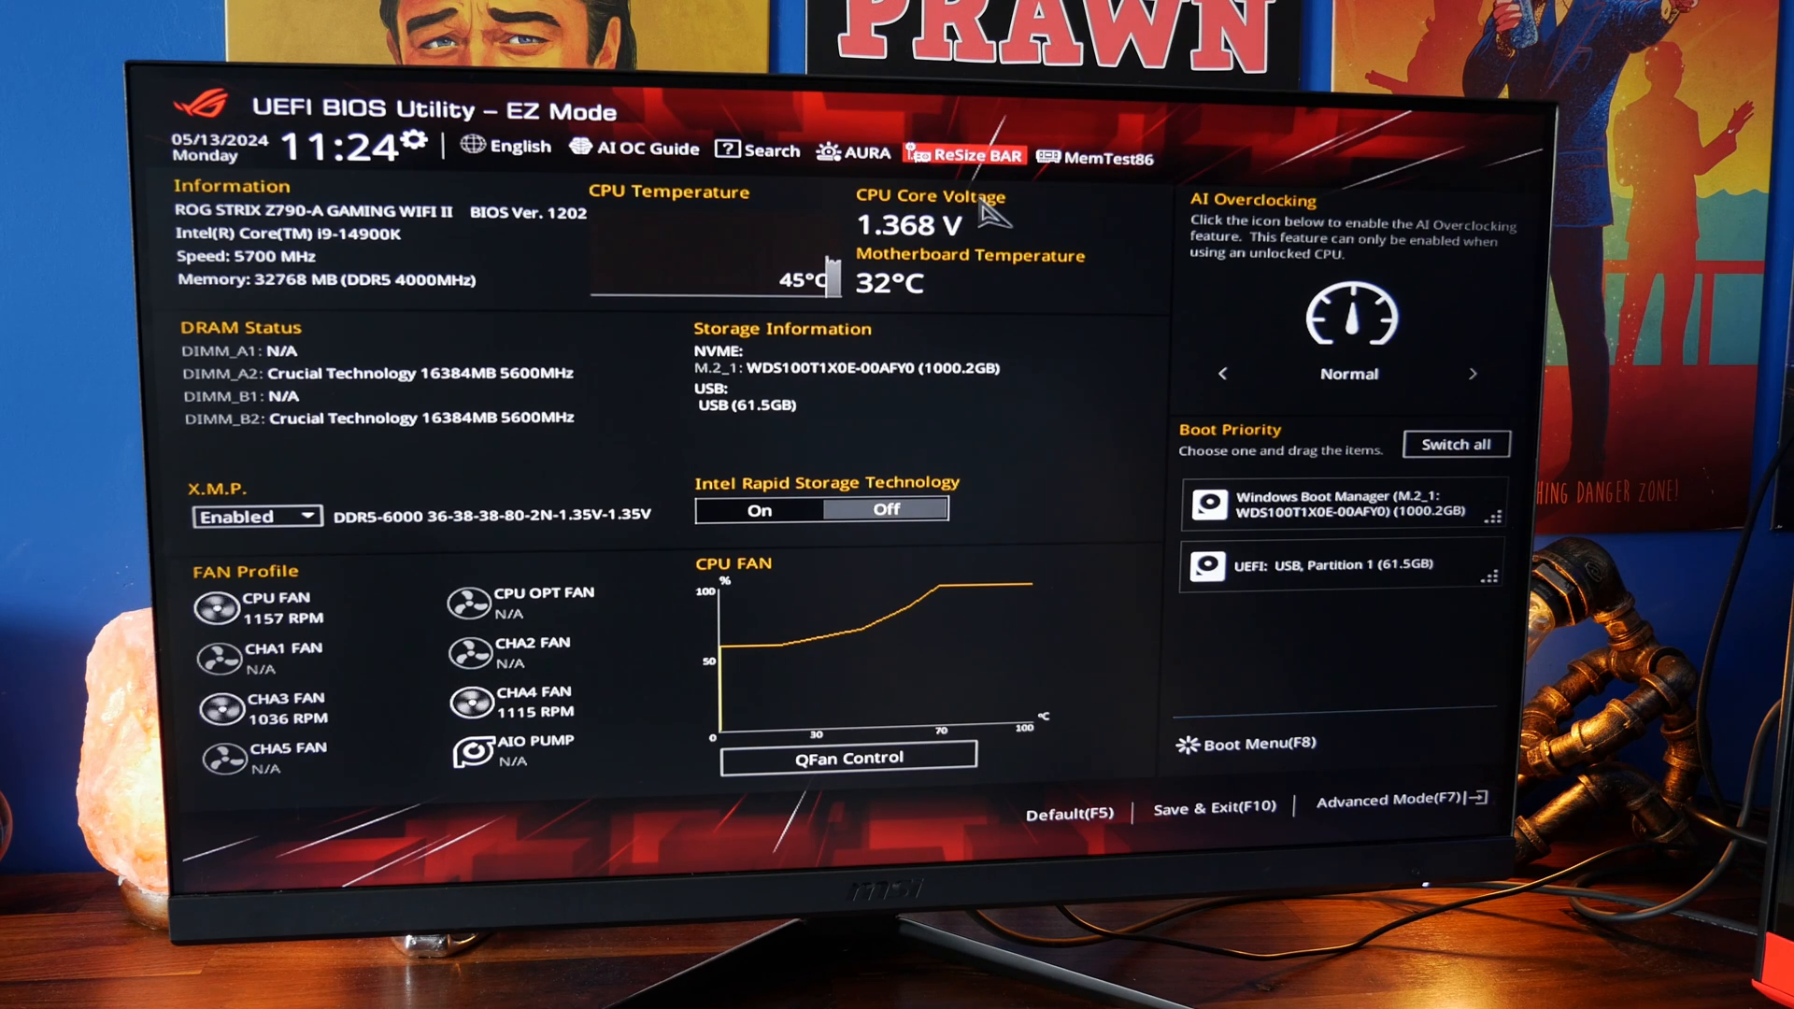
pyautogui.moveTo(1081, 343)
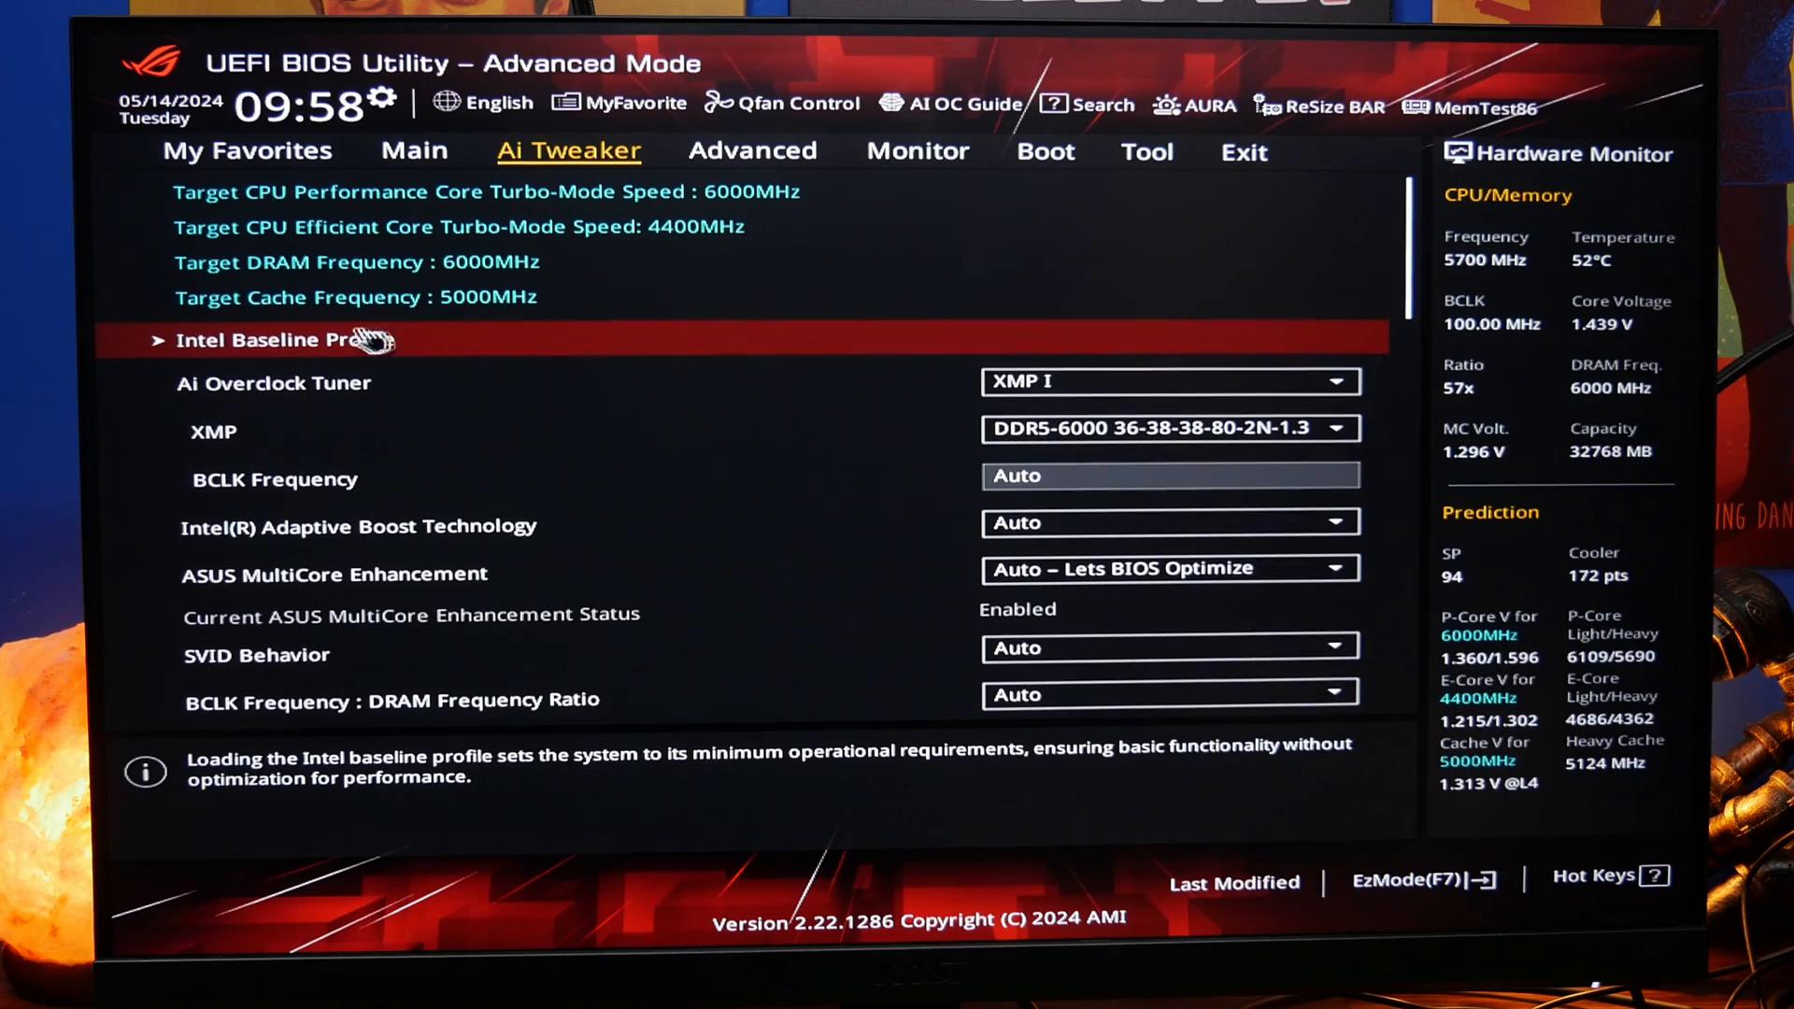
# Load the Intel Baseline Profile, confirm the reboot, then save changes and reset.
pyautogui.click(280, 341)
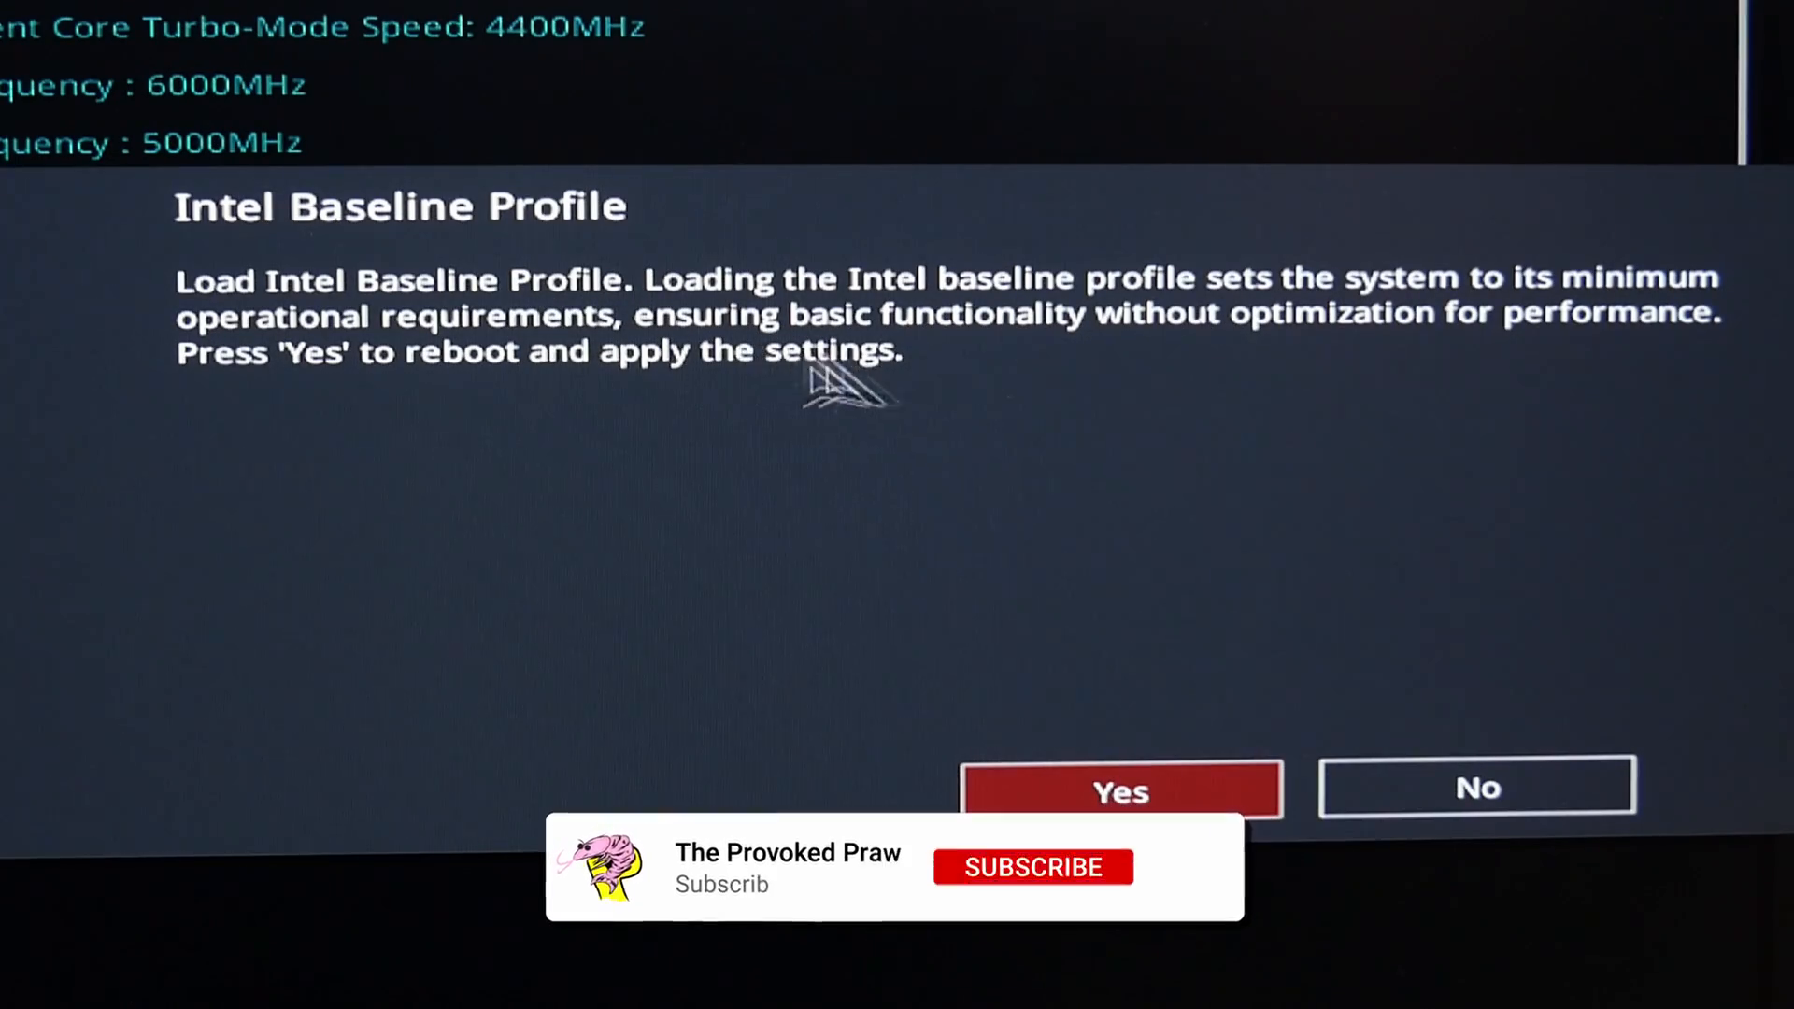
pyautogui.click(1030, 867)
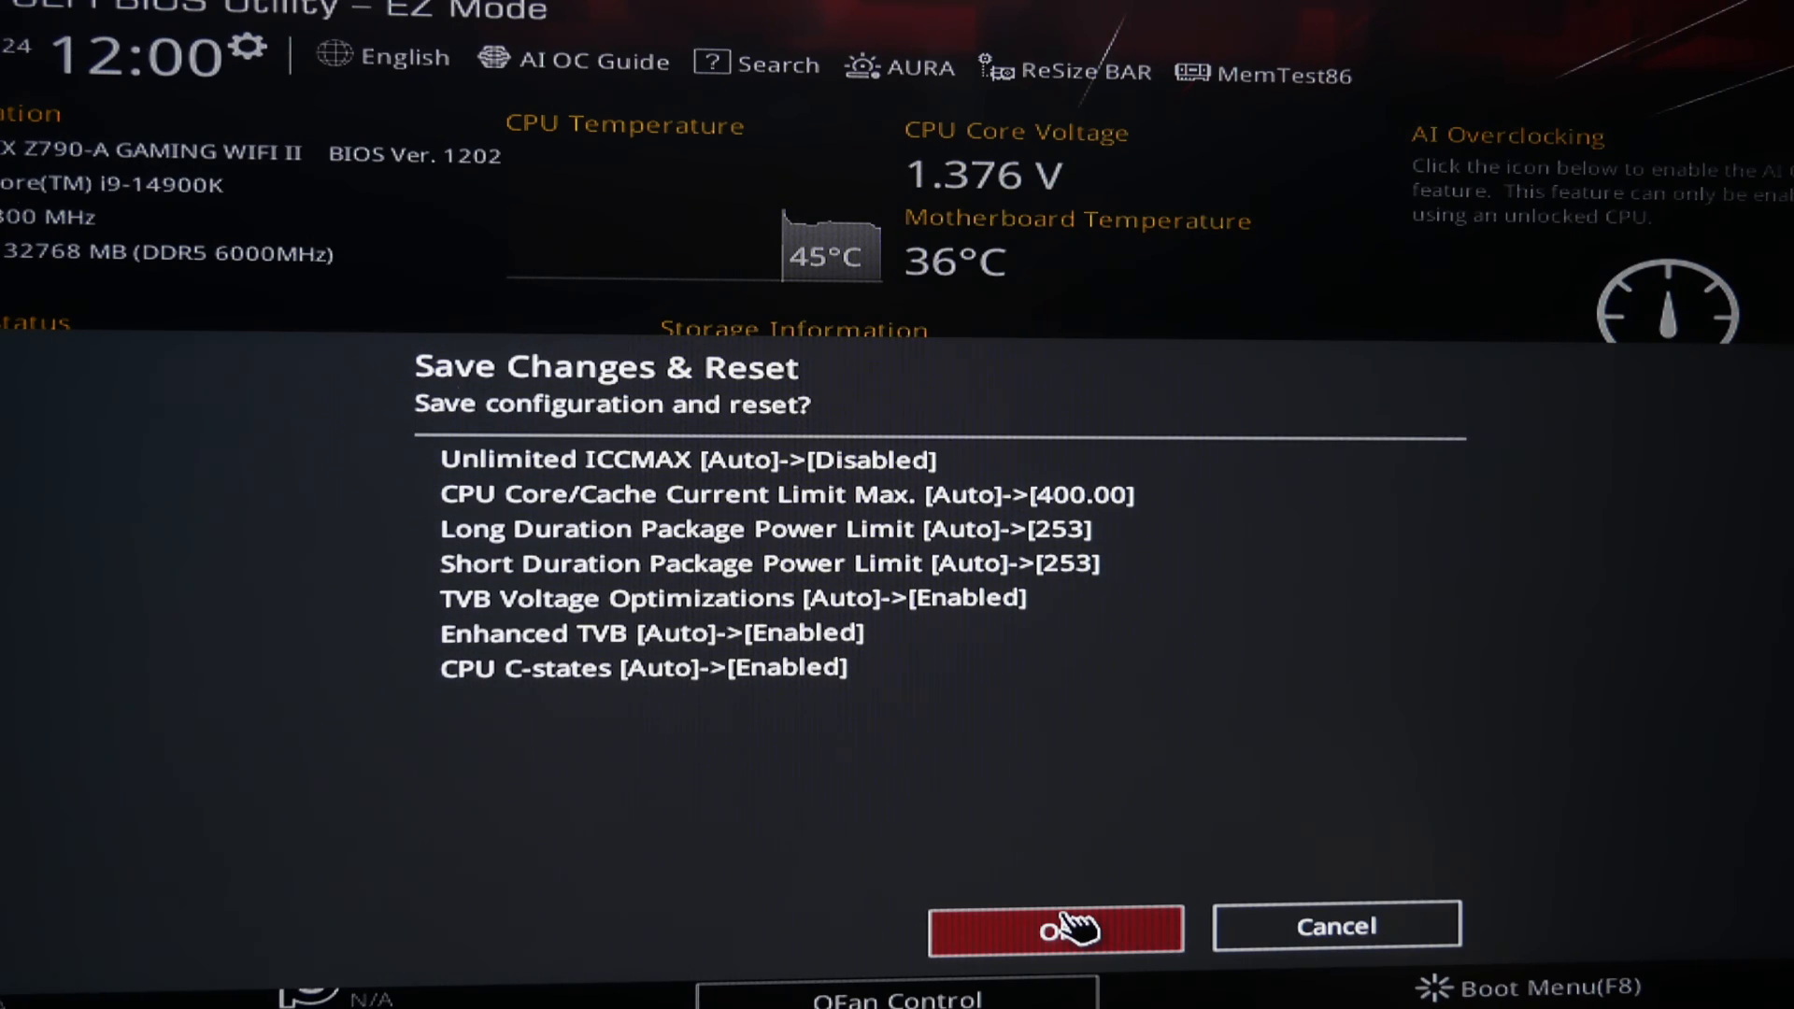
pyautogui.click(1053, 927)
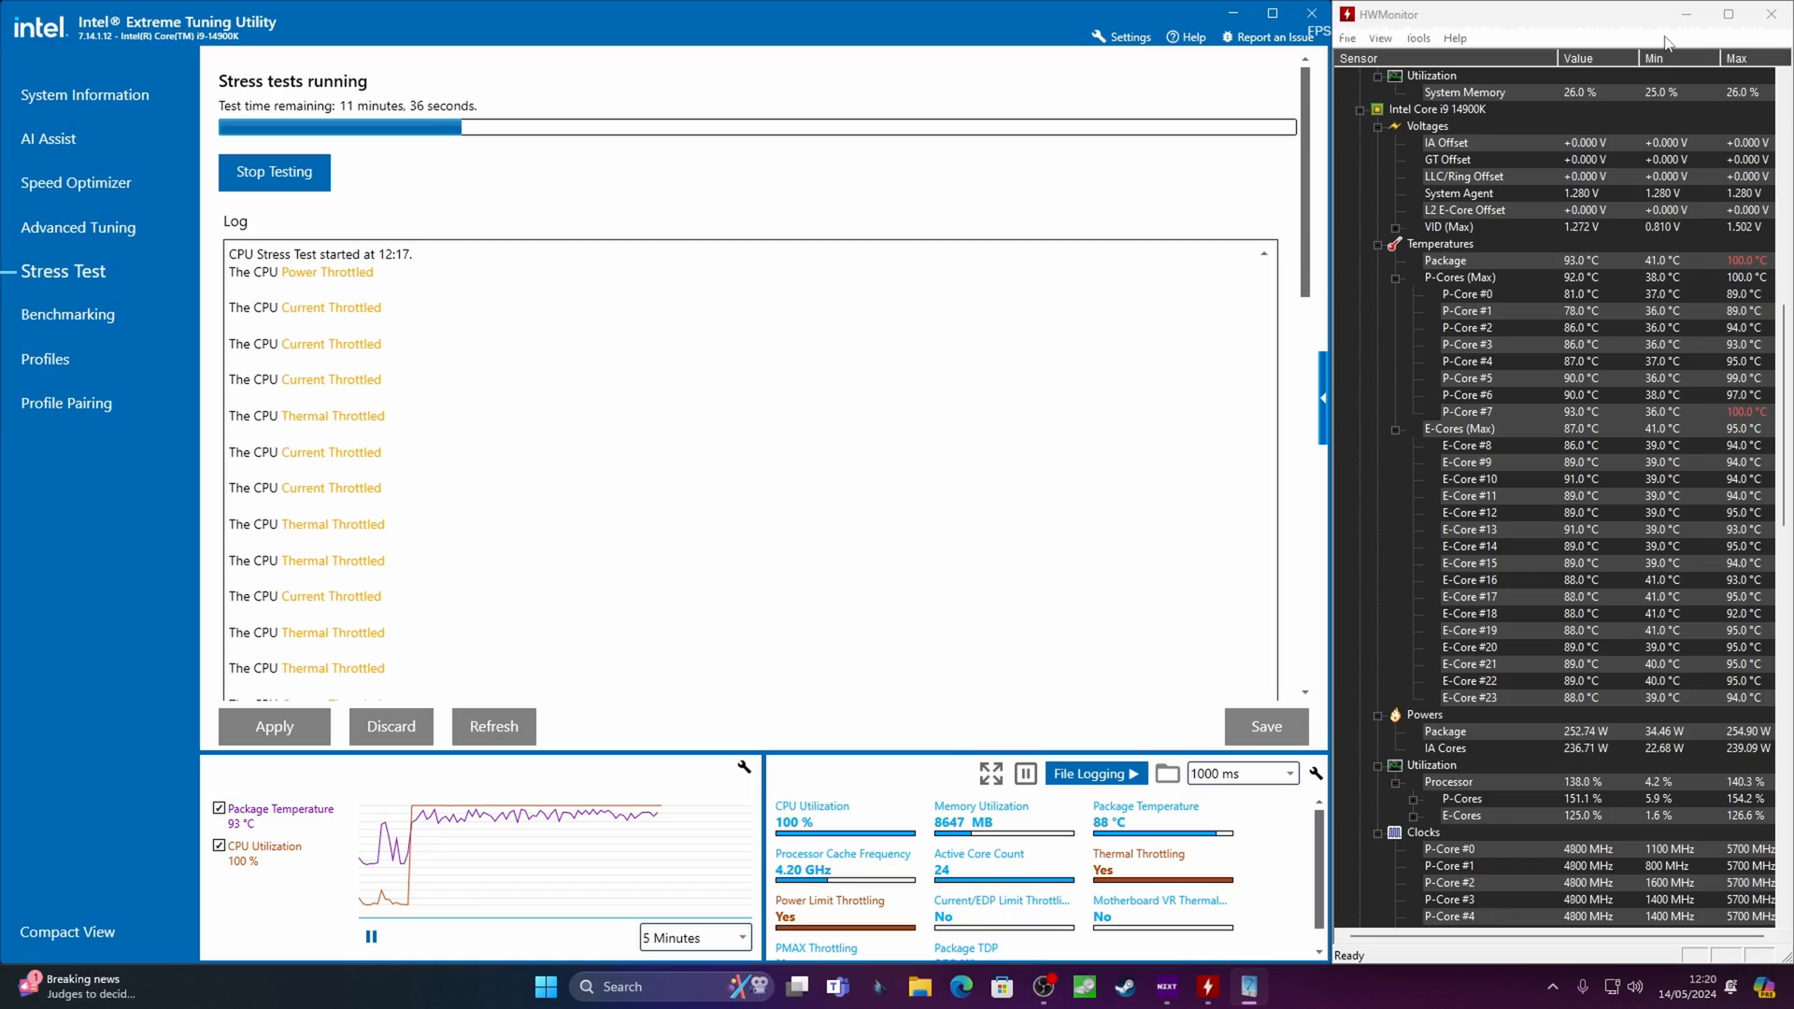